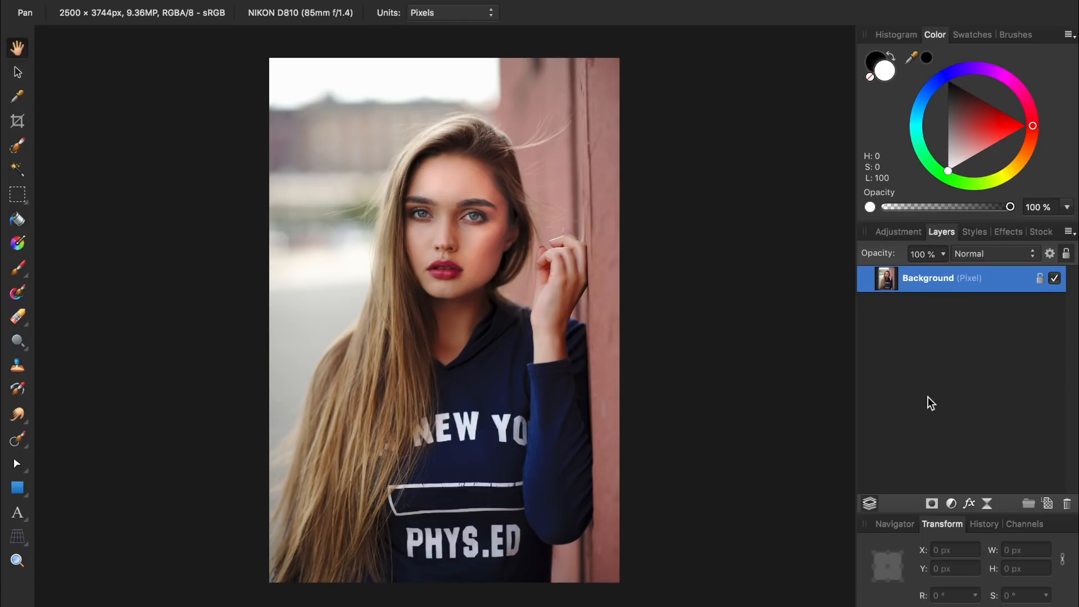
- Add a live High Pass filter layer above the portrait's Background layer
{"action": "left_click", "coordinate": [969, 503]}
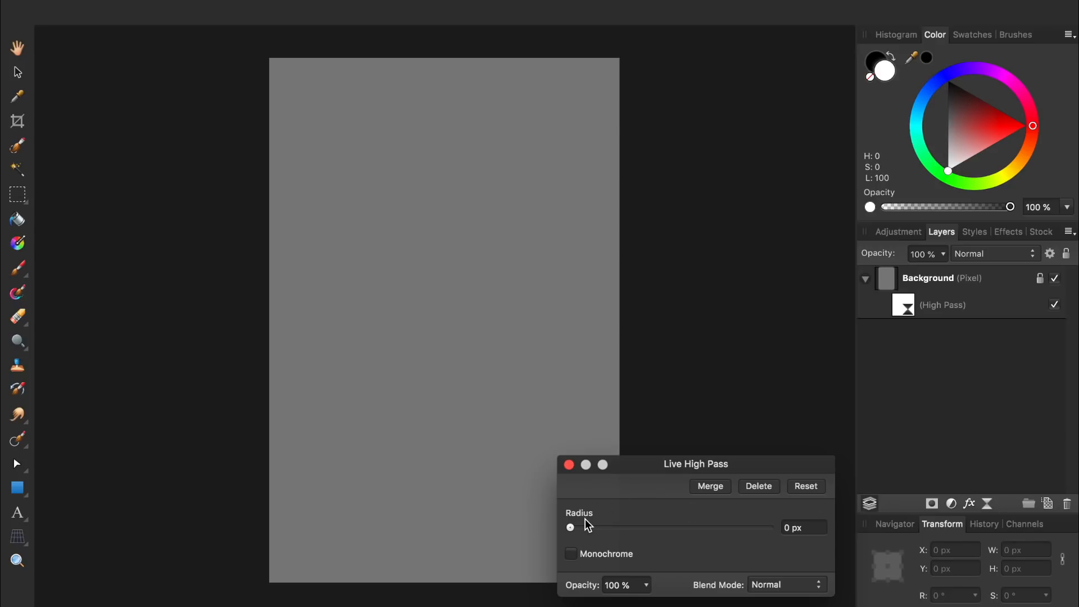
{"action": "mouse_move", "coordinate": [583, 530]}
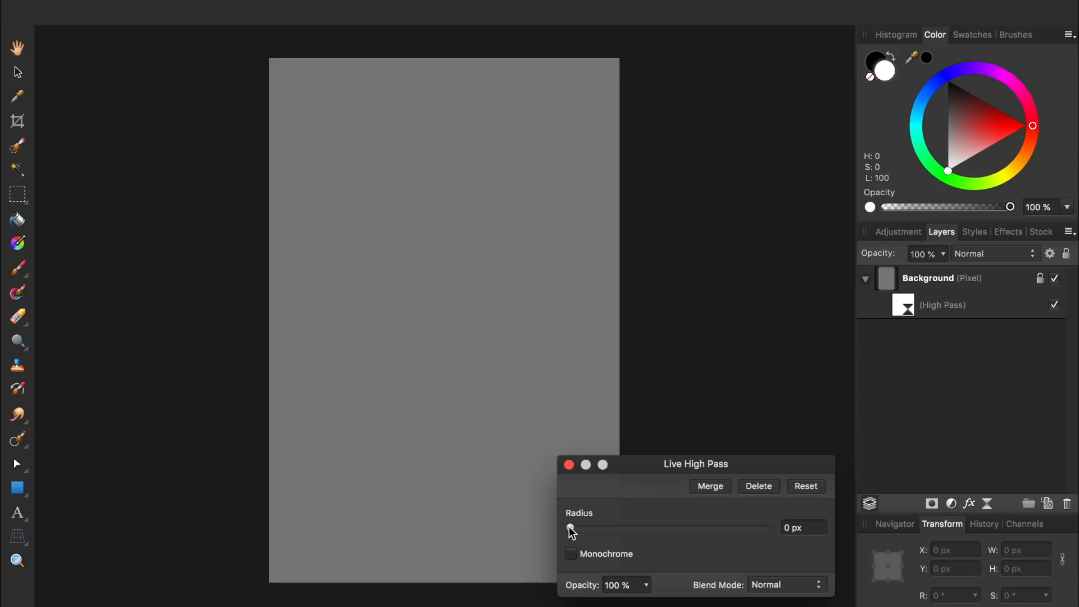
- Set the High Pass radius to 3.6 px and its blend mode to Overlay
{"action": "left_click_drag", "start_coordinate": [570, 527], "coordinate": [625, 527]}
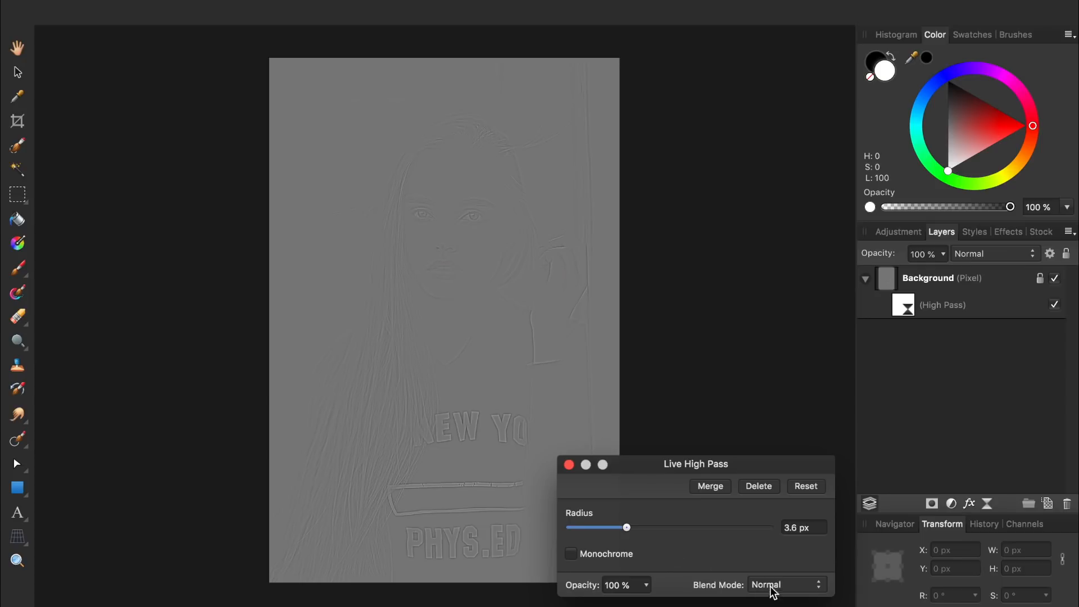
{"action": "left_click", "coordinate": [784, 585]}
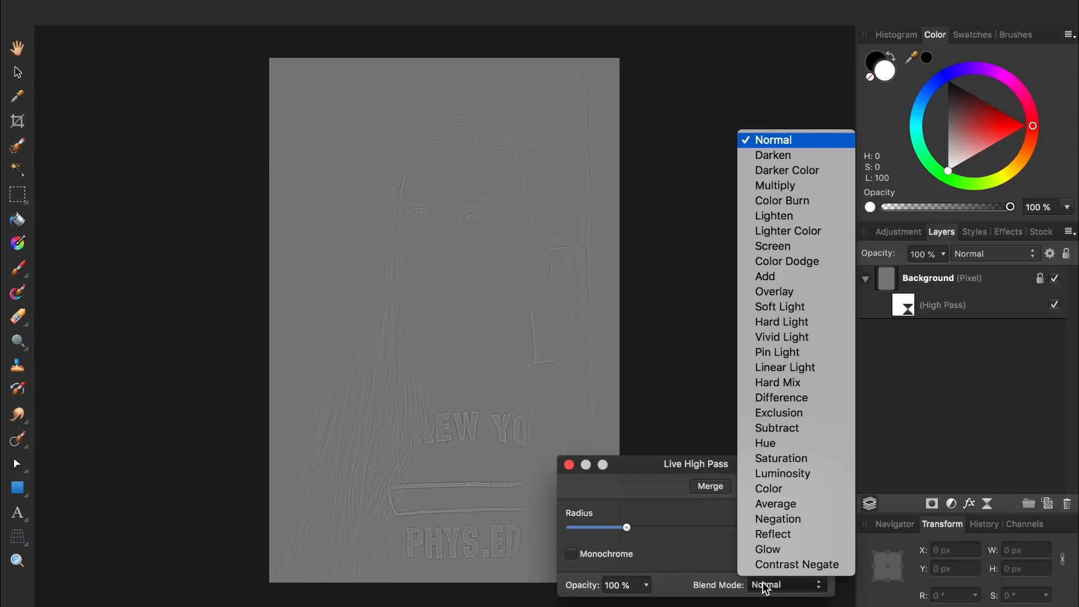
{"action": "left_click", "coordinate": [774, 291]}
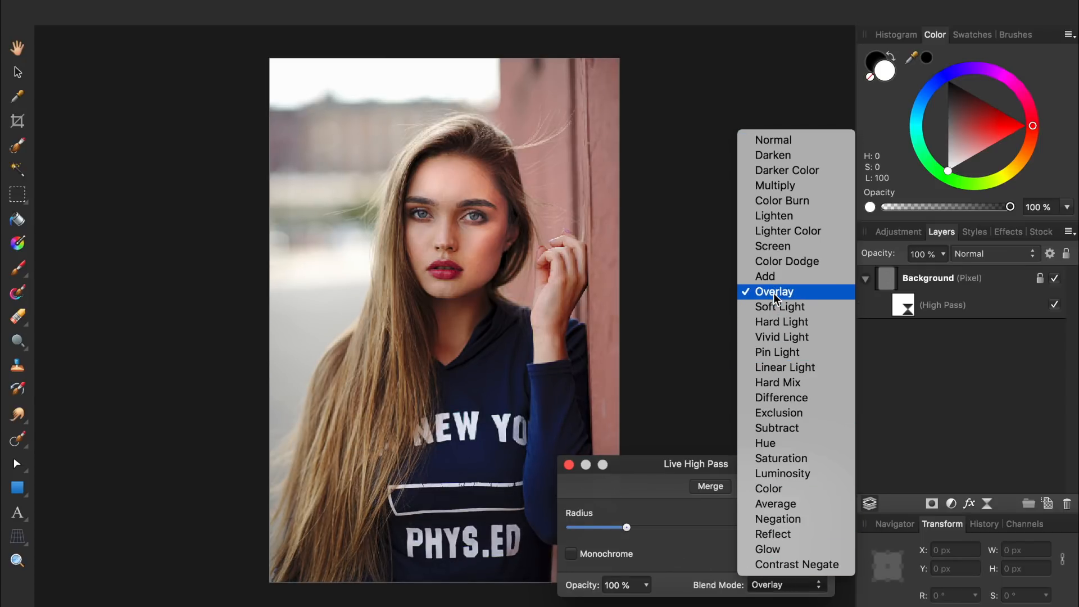
{"action": "left_click", "coordinate": [776, 291]}
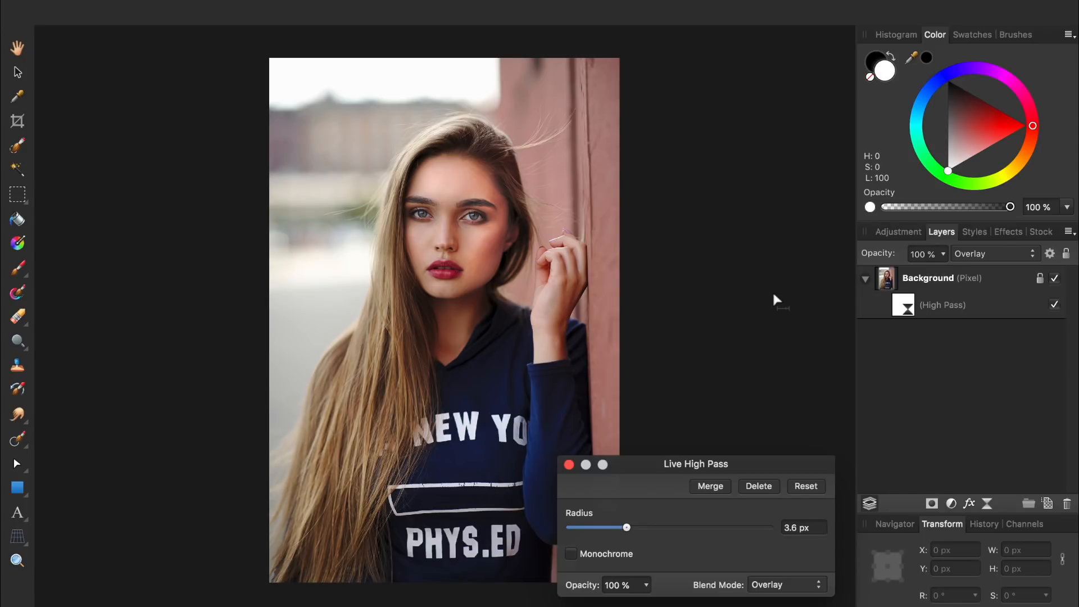
{"action": "mouse_move", "coordinate": [749, 588]}
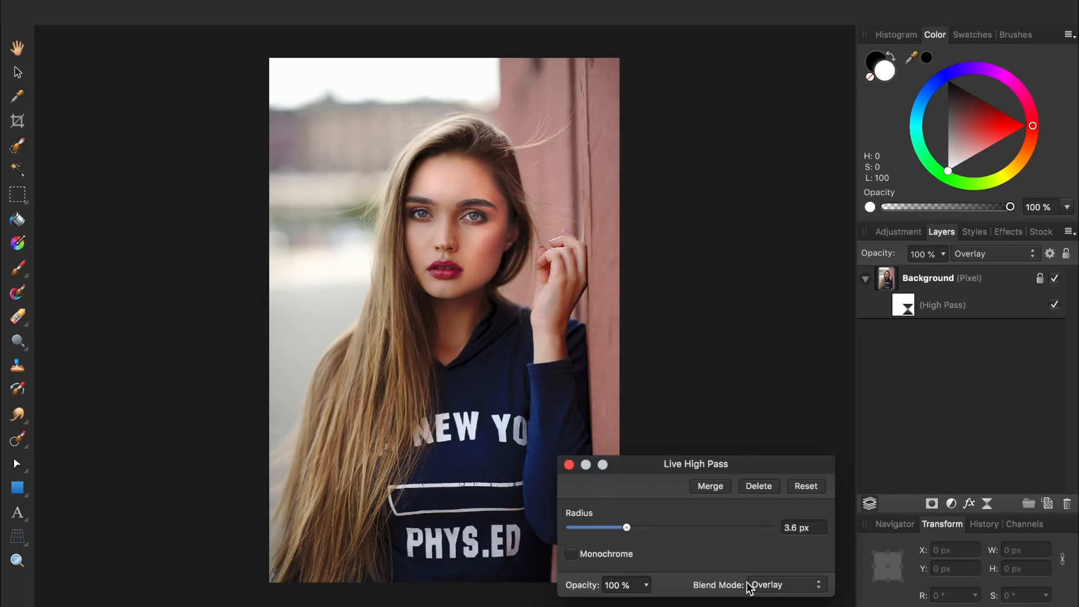
{"action": "mouse_move", "coordinate": [957, 273]}
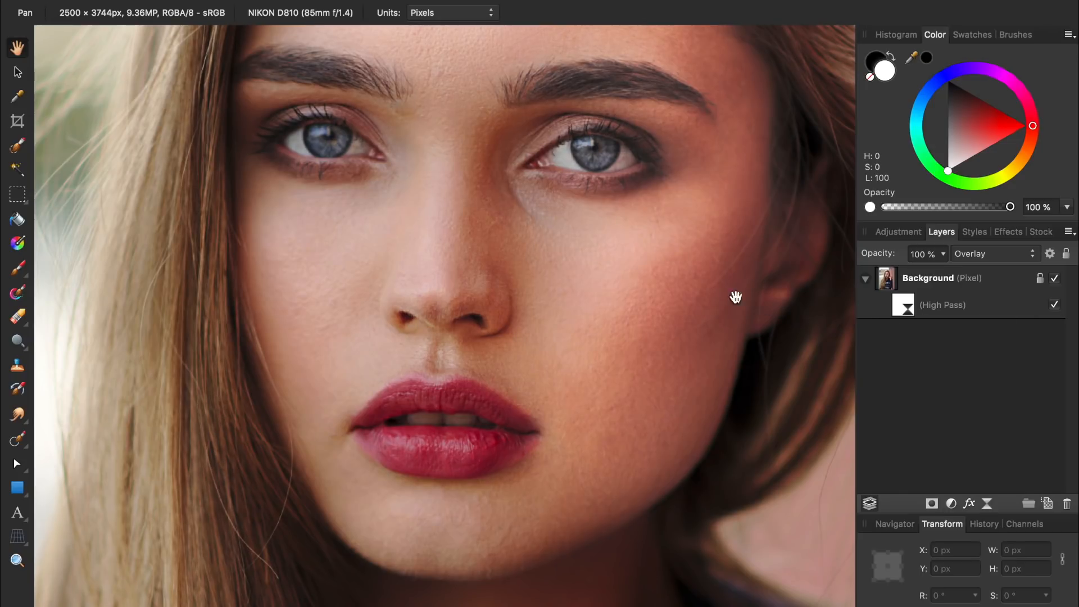
{"action": "mouse_move", "coordinate": [563, 279]}
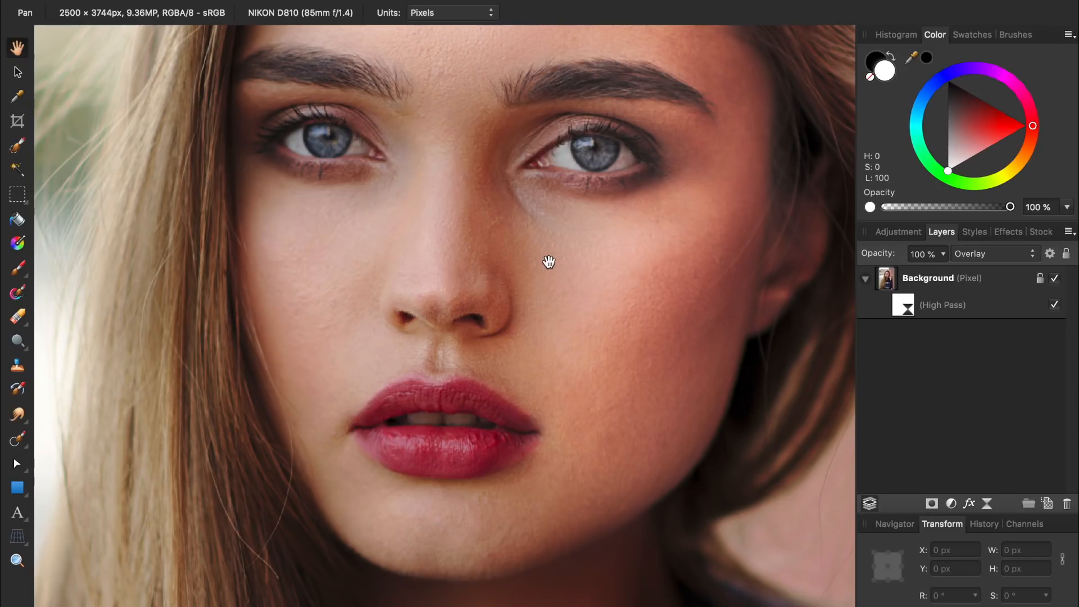
{"action": "mouse_move", "coordinate": [542, 295]}
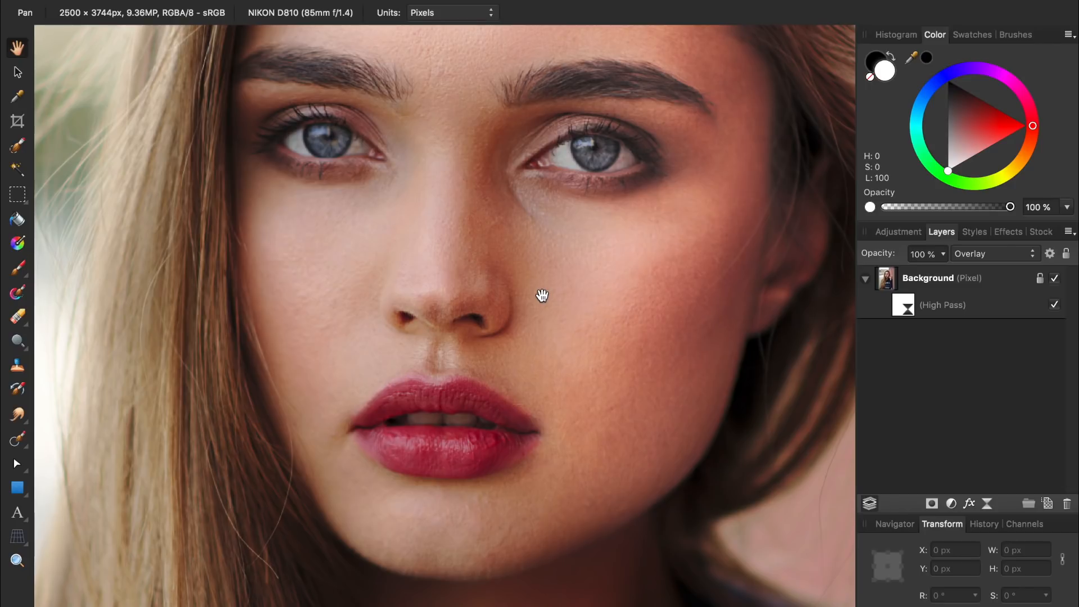
{"action": "mouse_move", "coordinate": [819, 335]}
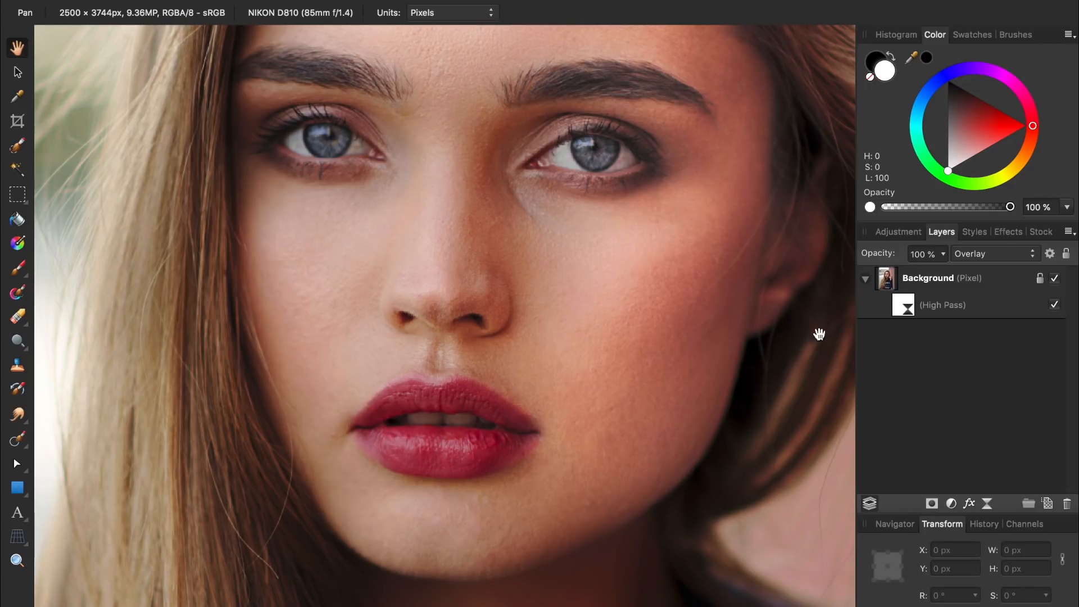
- Select the High Pass filter and switch to the Paint Brush to paint sharpening back in
{"action": "left_click", "coordinate": [963, 304]}
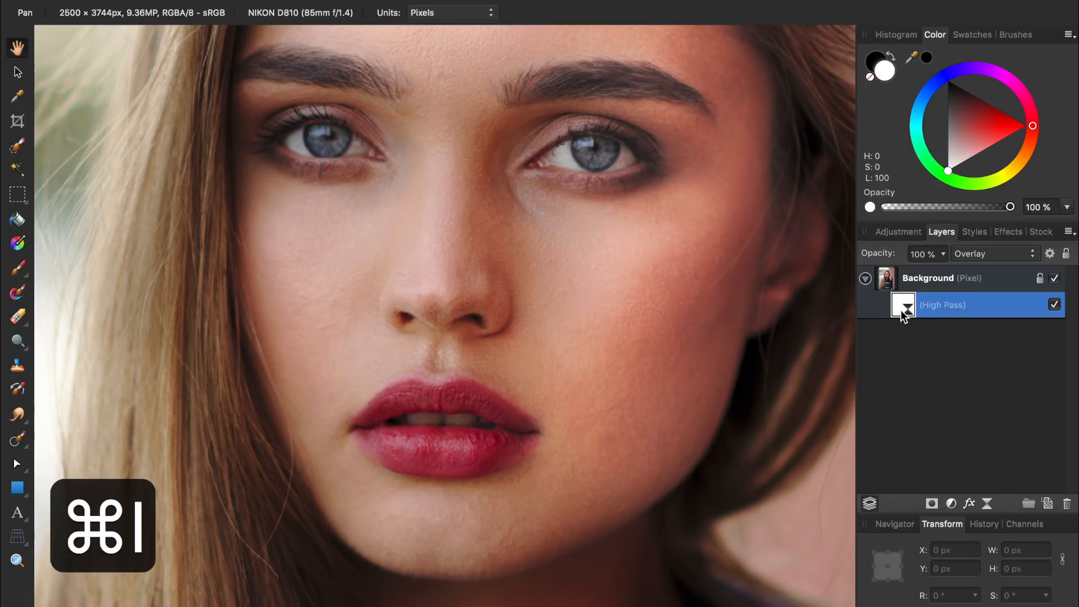
{"action": "left_click", "coordinate": [964, 305]}
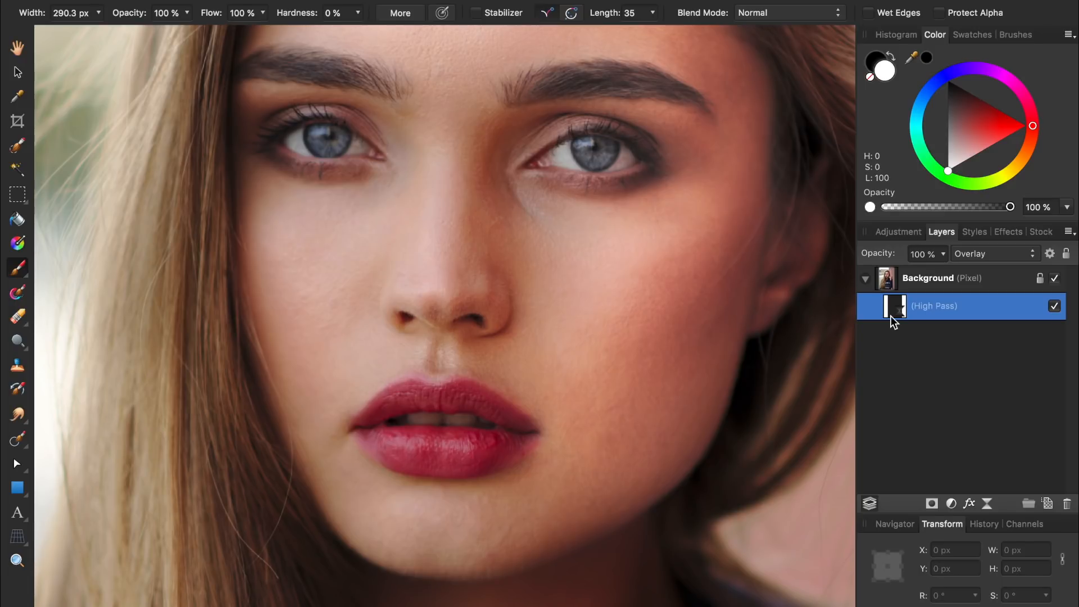
{"action": "mouse_move", "coordinate": [788, 303]}
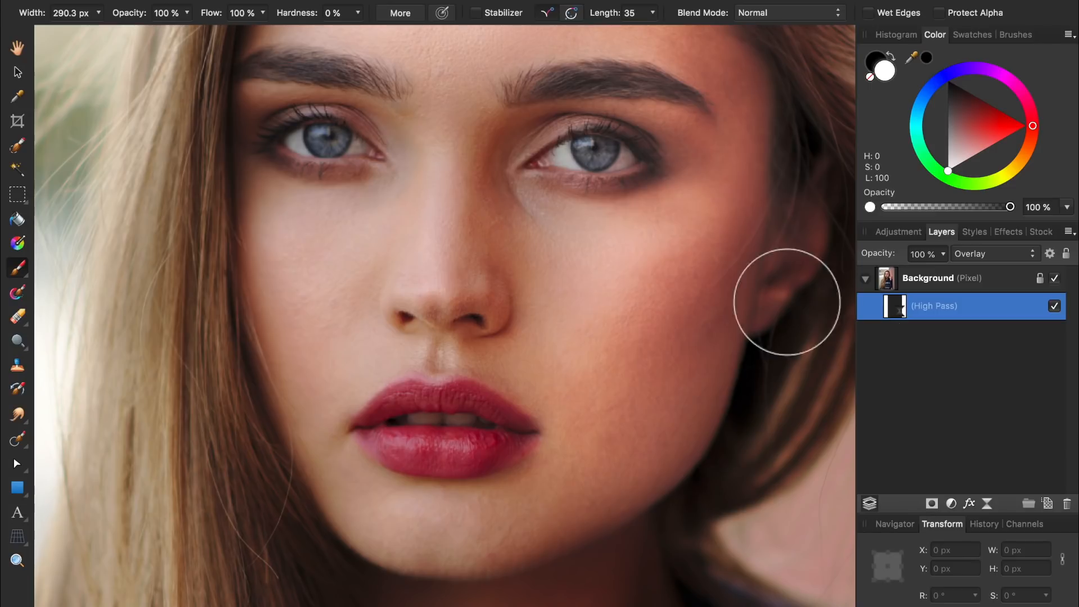
{"action": "mouse_move", "coordinate": [606, 157]}
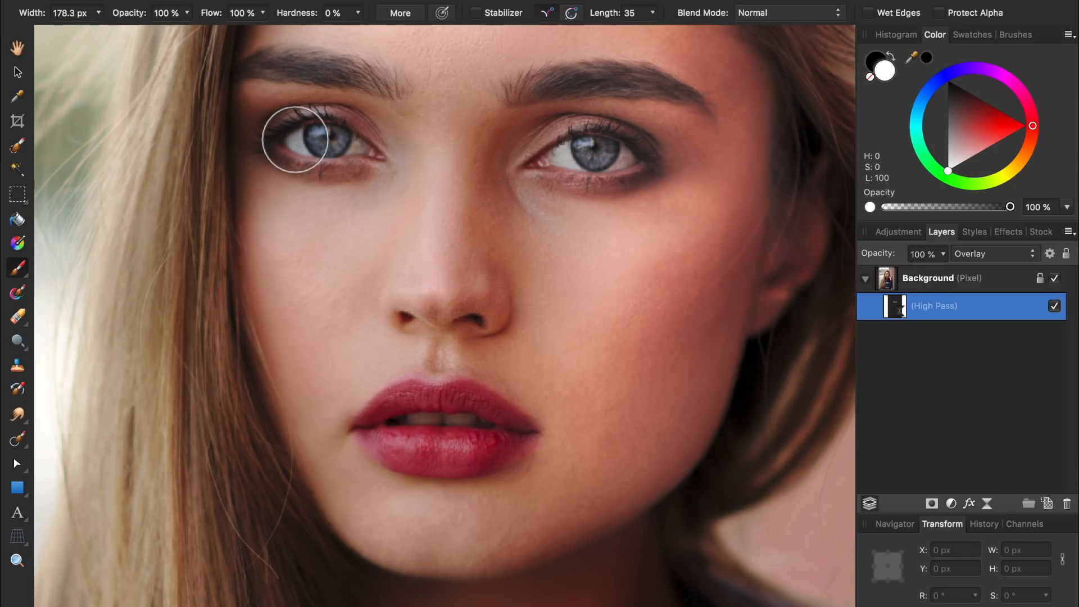
{"action": "mouse_move", "coordinate": [695, 98]}
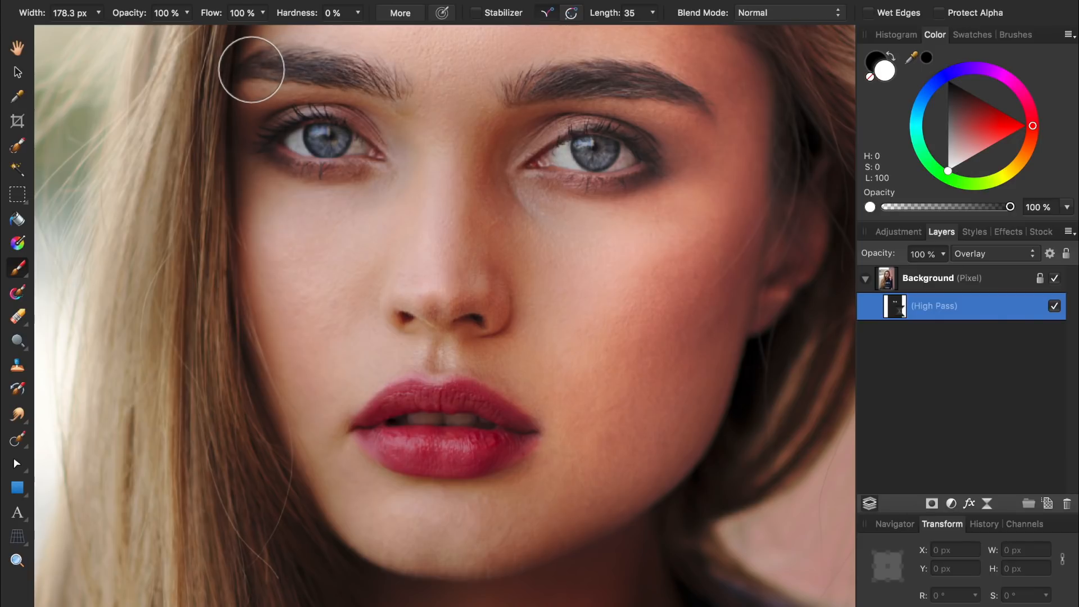
{"action": "mouse_move", "coordinate": [395, 407]}
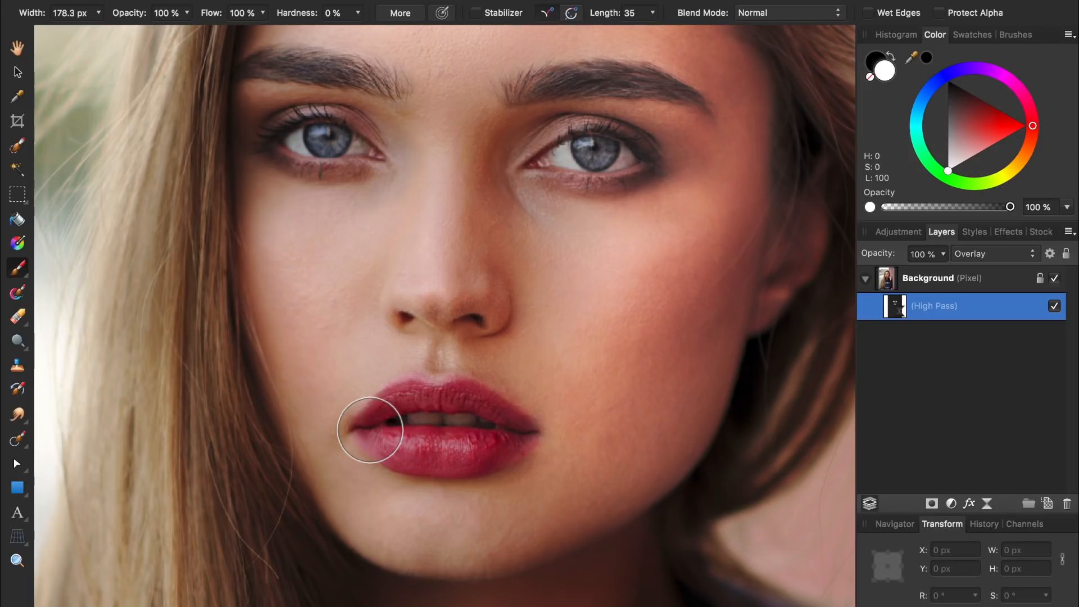
{"action": "key", "text": "x"}
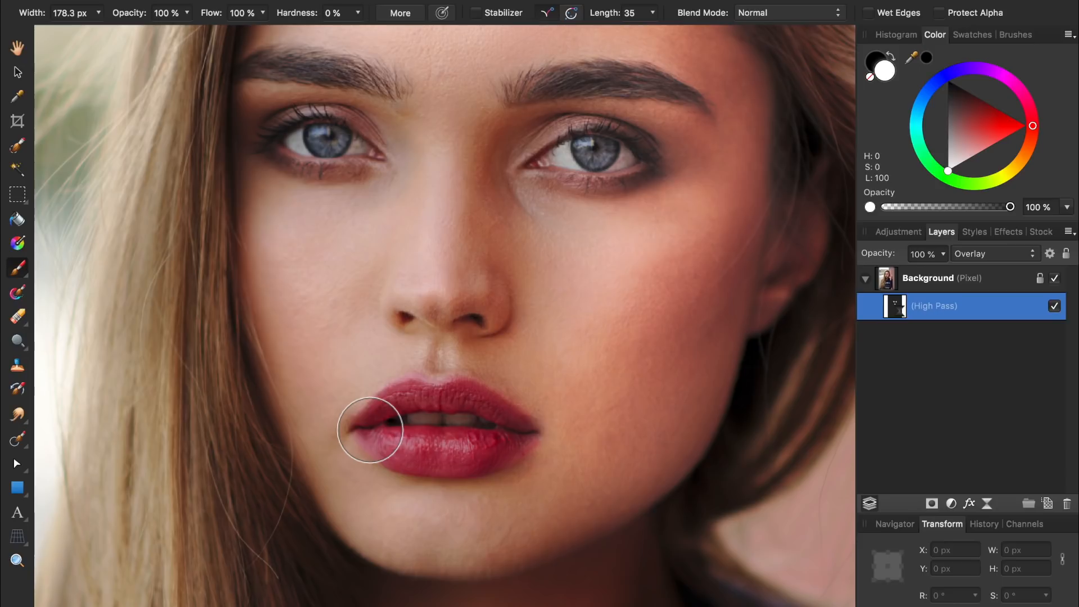
- Duplicate the High Pass filter (Cmd+J) and lower the copy's opacity to 70%
{"action": "key", "text": "cmd+j"}
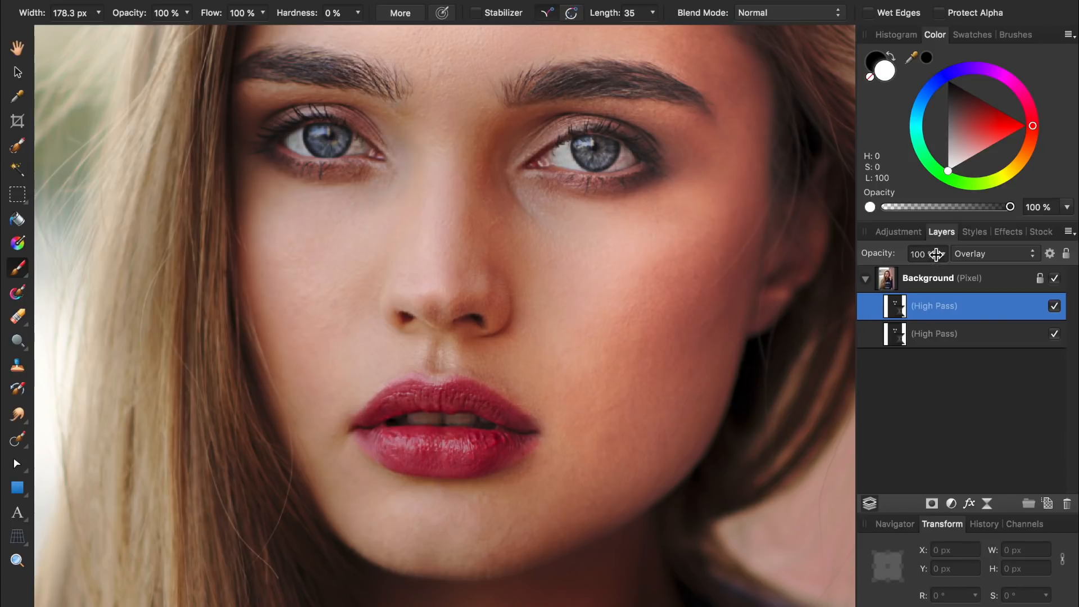
{"action": "type", "text": "70"}
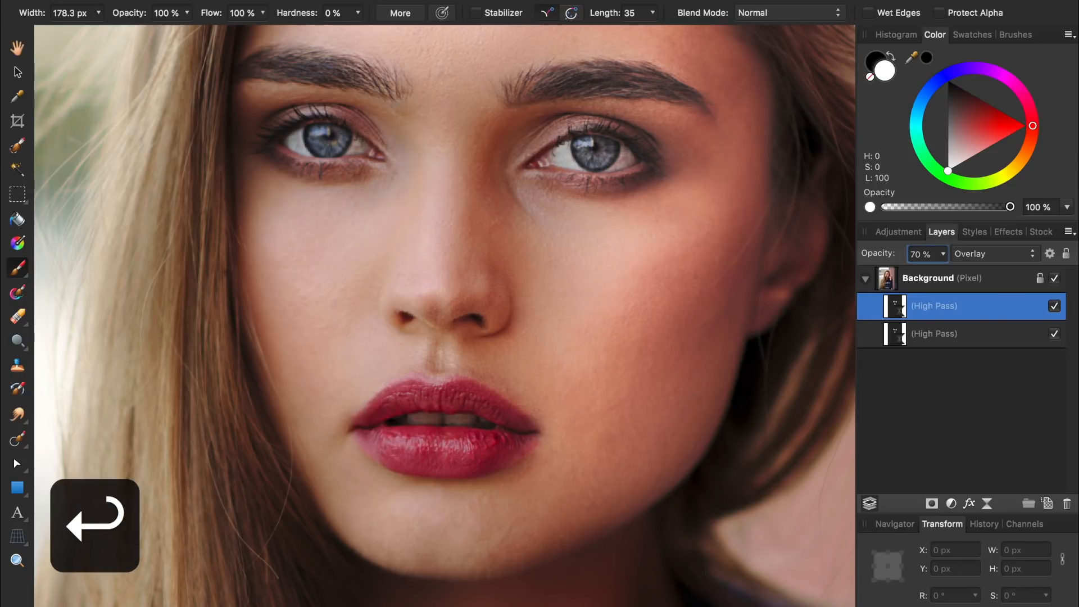